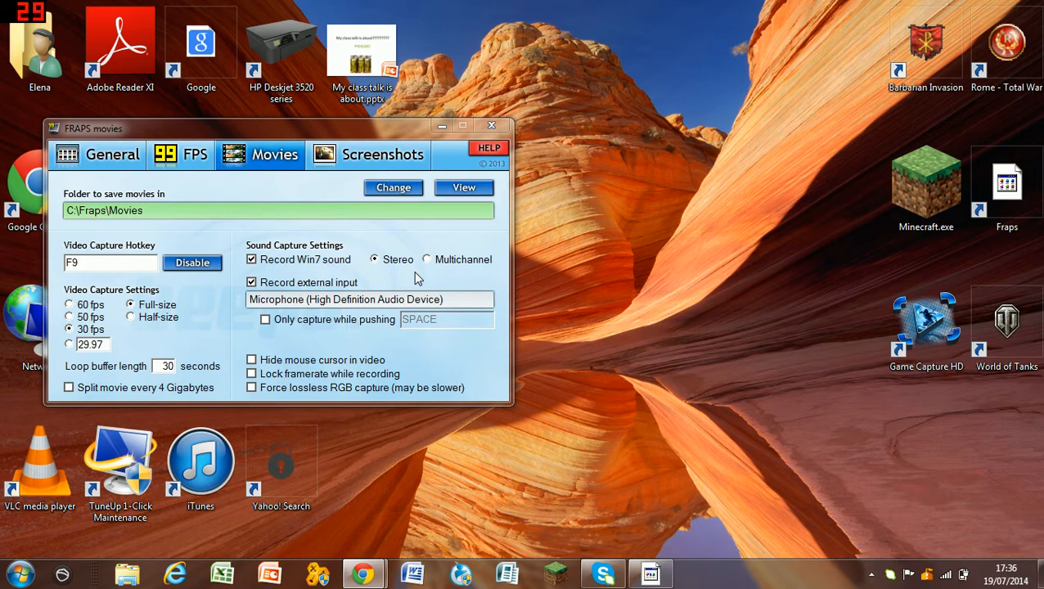
{"action": "mouse_move", "coordinate": [638, 203]}
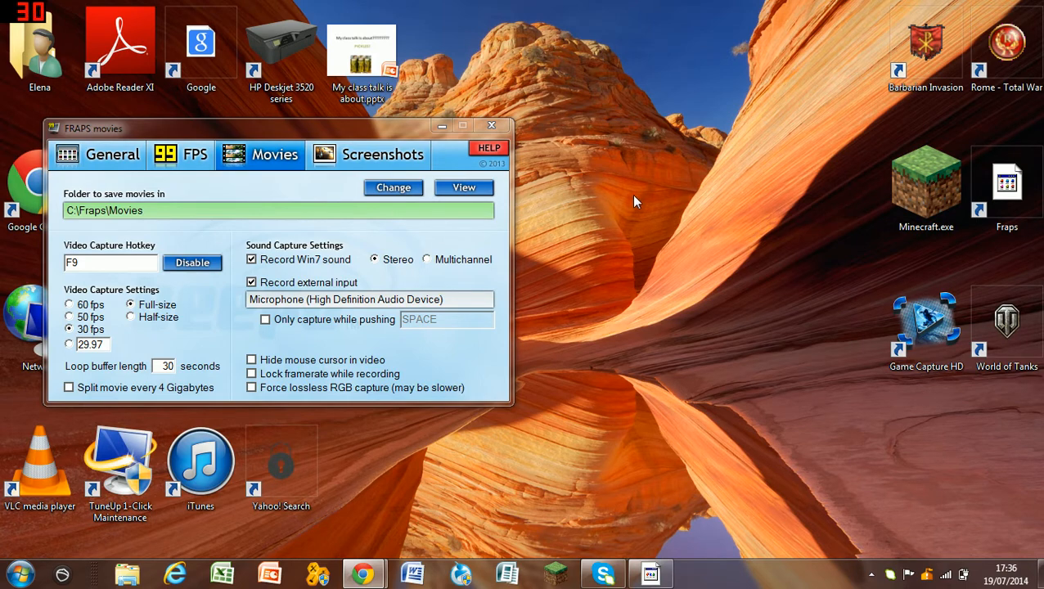
{"action": "mouse_move", "coordinate": [694, 507]}
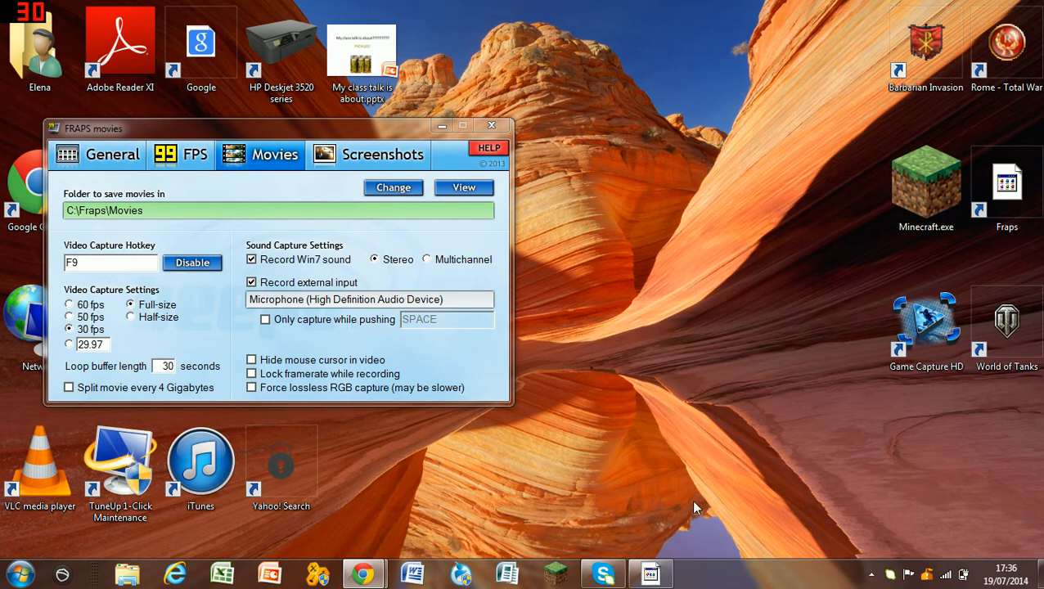
{"action": "mouse_move", "coordinate": [274, 237]}
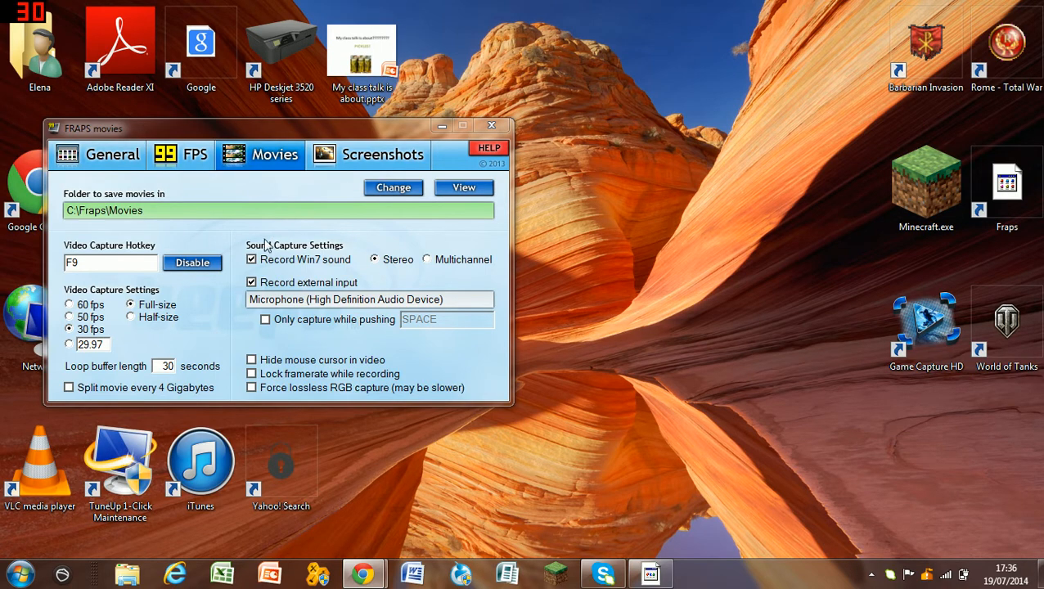
{"action": "mouse_move", "coordinate": [282, 169]}
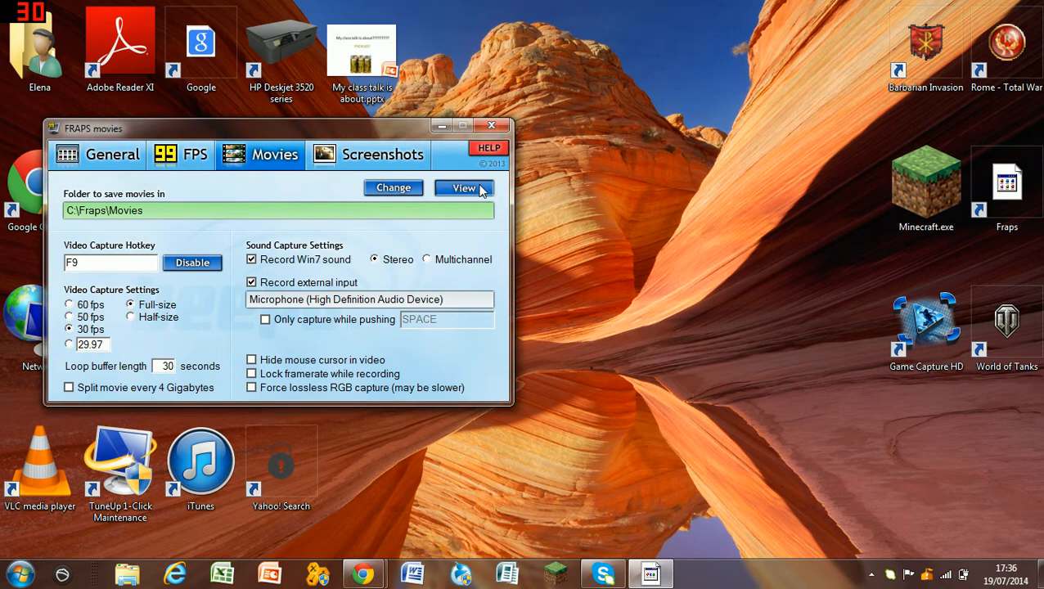
Show the Movies save folder in Explorer and enter its Fraps subfolder listing four AVI recordings
{"action": "left_click", "coordinate": [464, 186]}
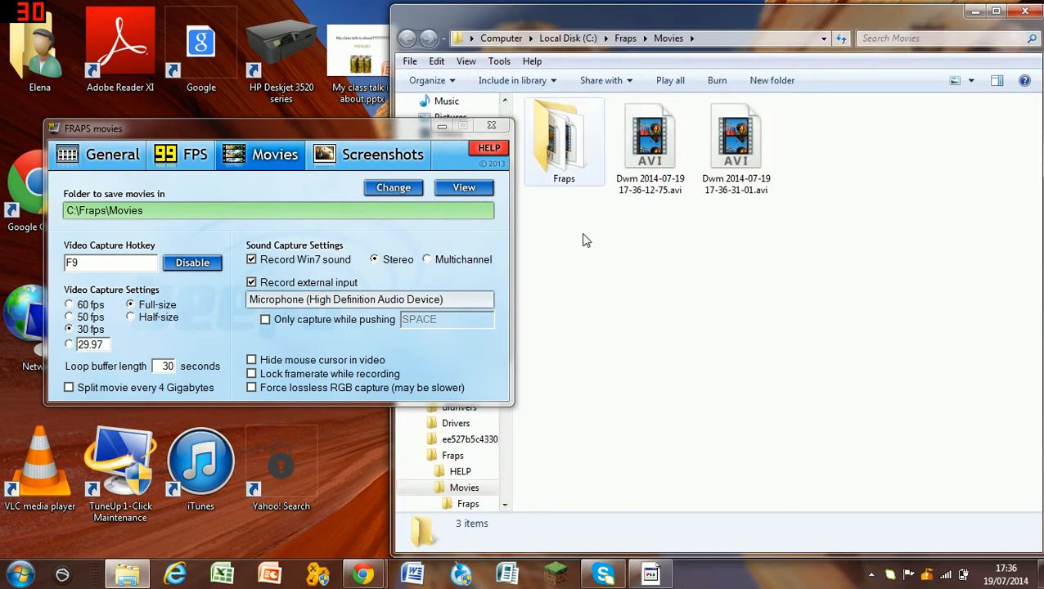
{"action": "left_click", "coordinate": [563, 144]}
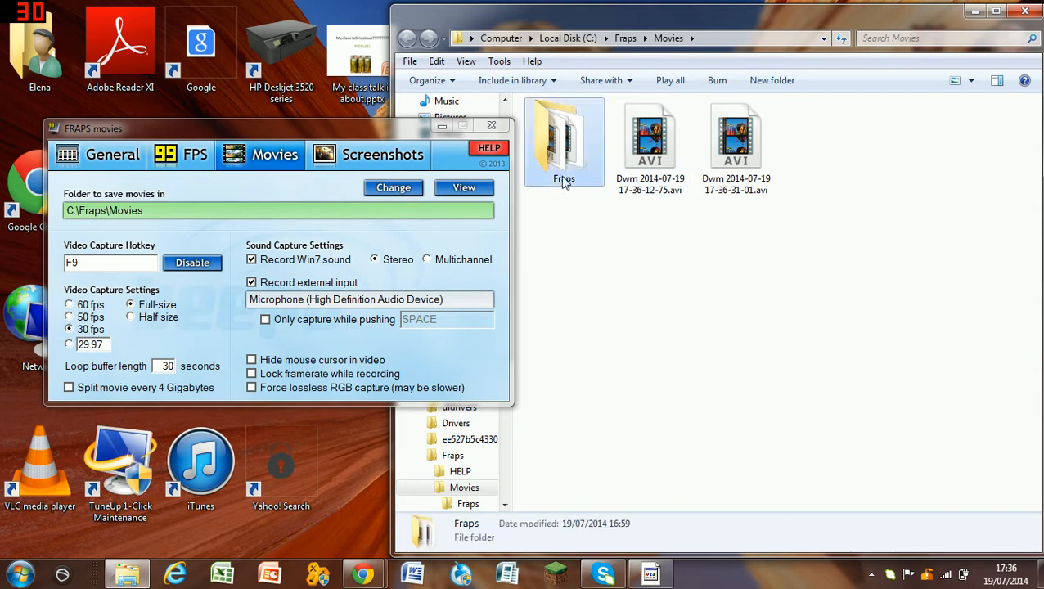
{"action": "double_click", "coordinate": [563, 139]}
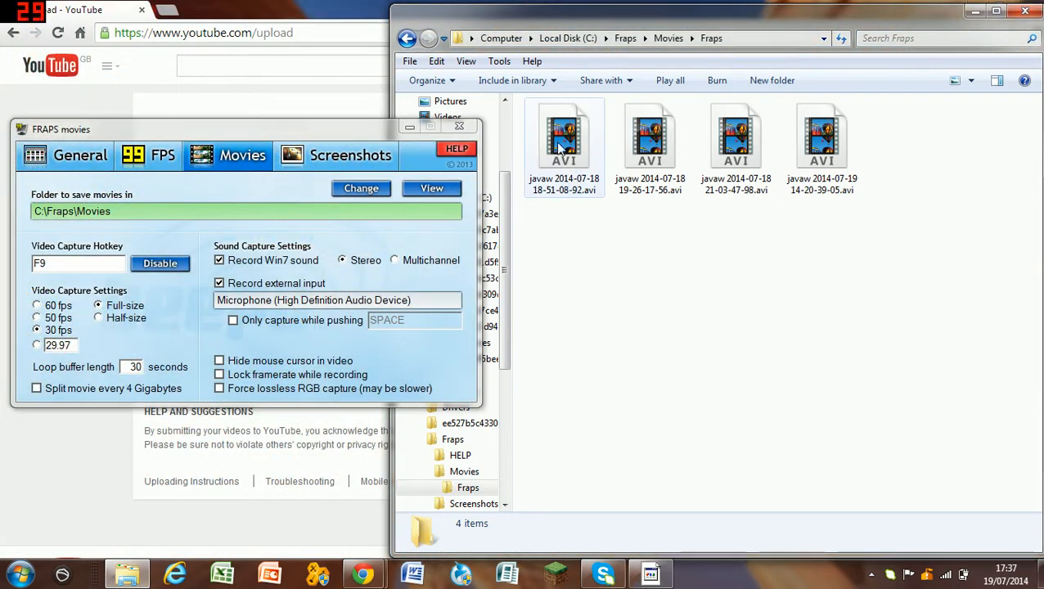
{"action": "mouse_move", "coordinate": [543, 157]}
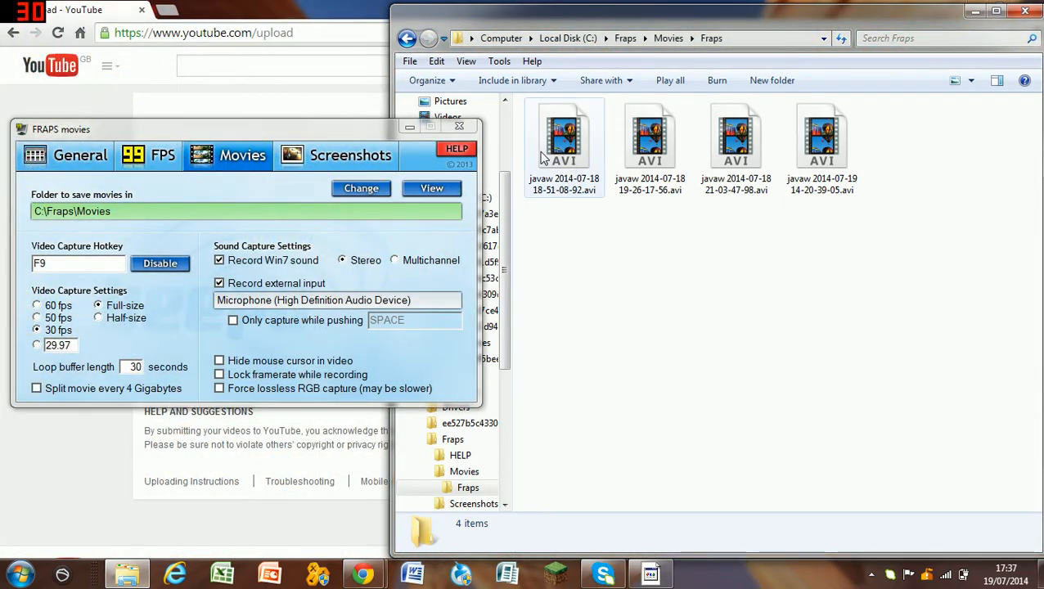
Move the Fraps window to the bottom-left so the YouTube upload area shows beside the folder
{"action": "left_click_drag", "start_coordinate": [61, 130], "coordinate": [26, 330]}
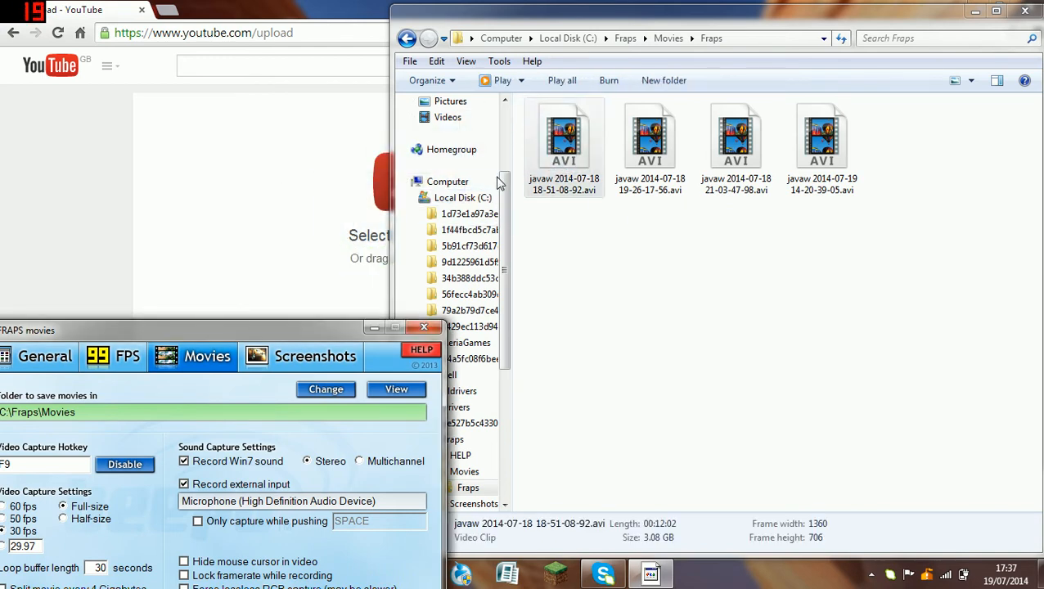
{"action": "mouse_move", "coordinate": [746, 327]}
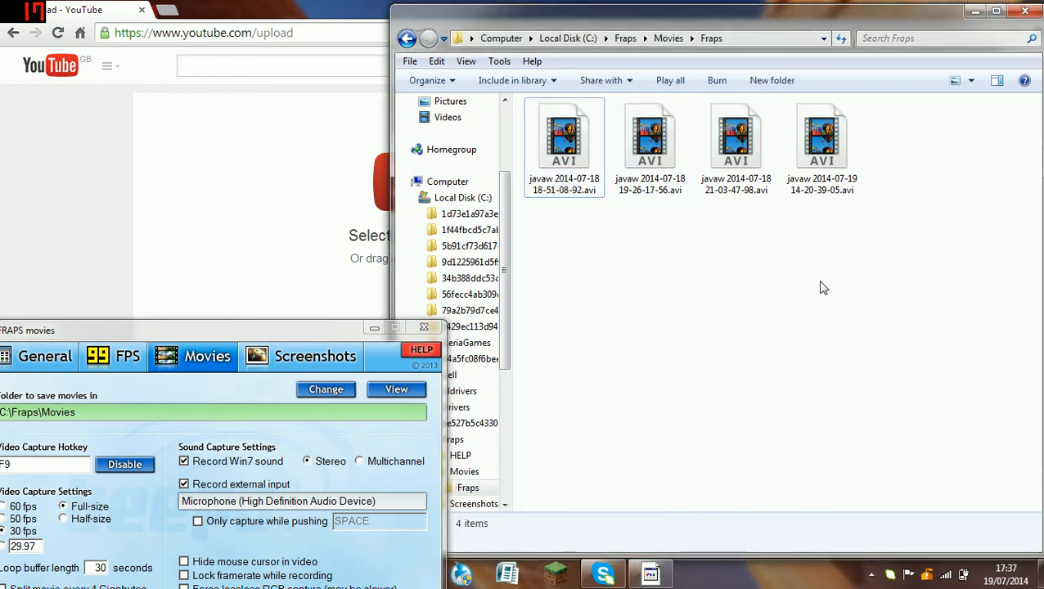
{"action": "mouse_move", "coordinate": [828, 281]}
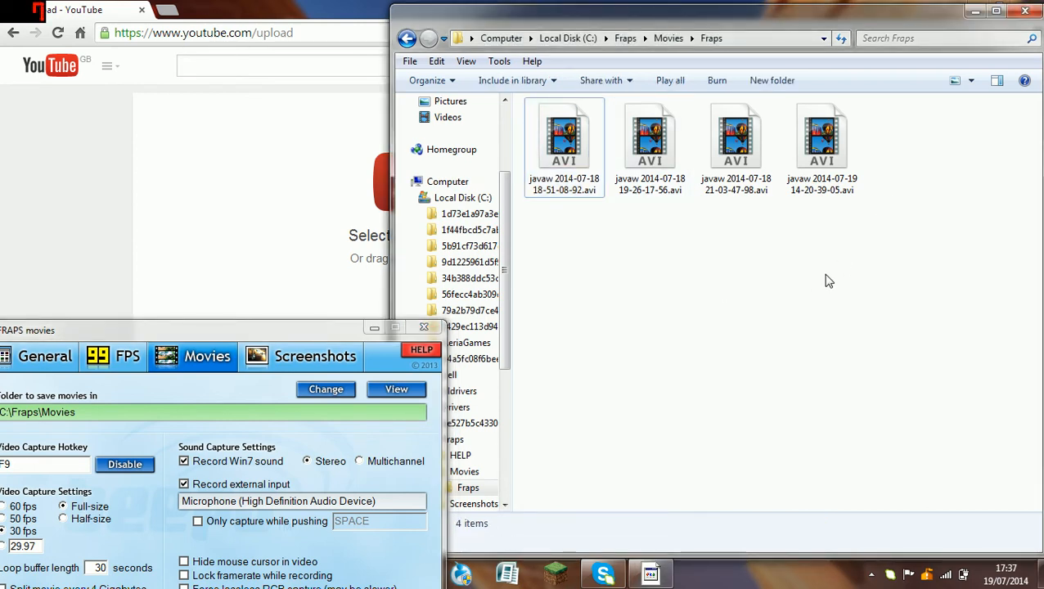